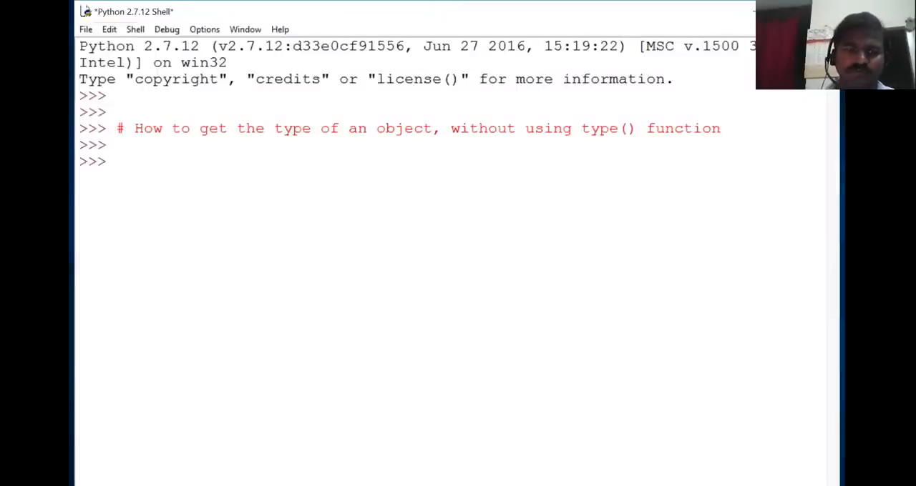
Step: Assign a = 12 and evaluate type(a) and a.__class__, both giving <type 'int'>
type("a = 12")
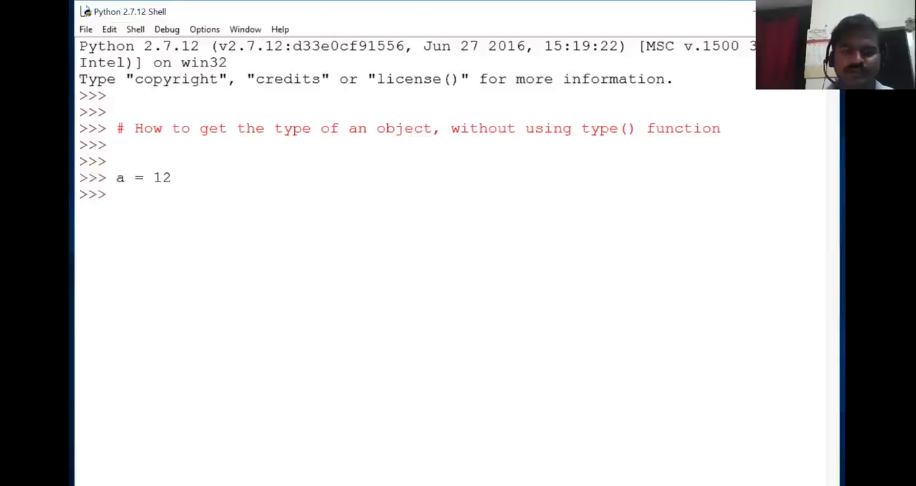
type("typ")
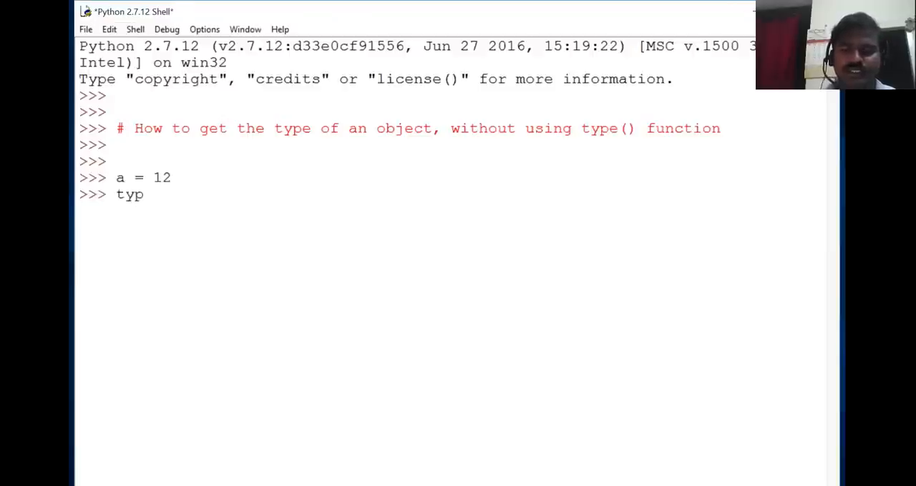
type("e0")
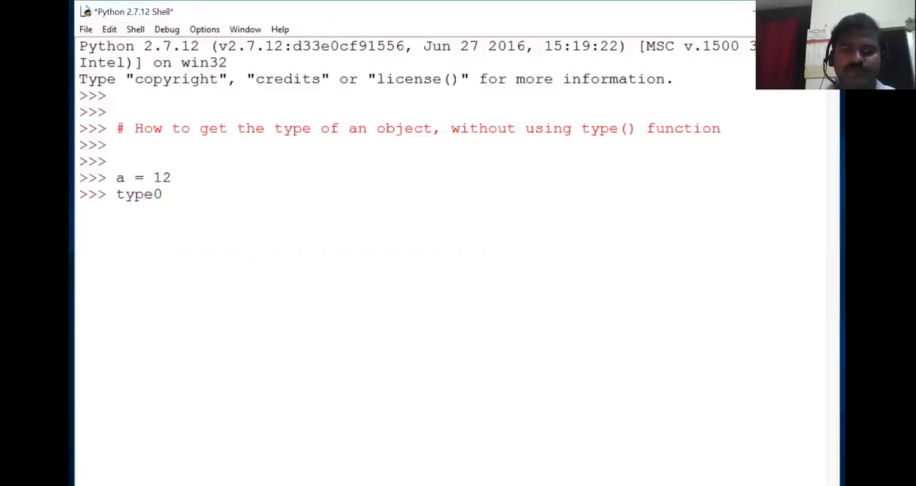
type("(a")
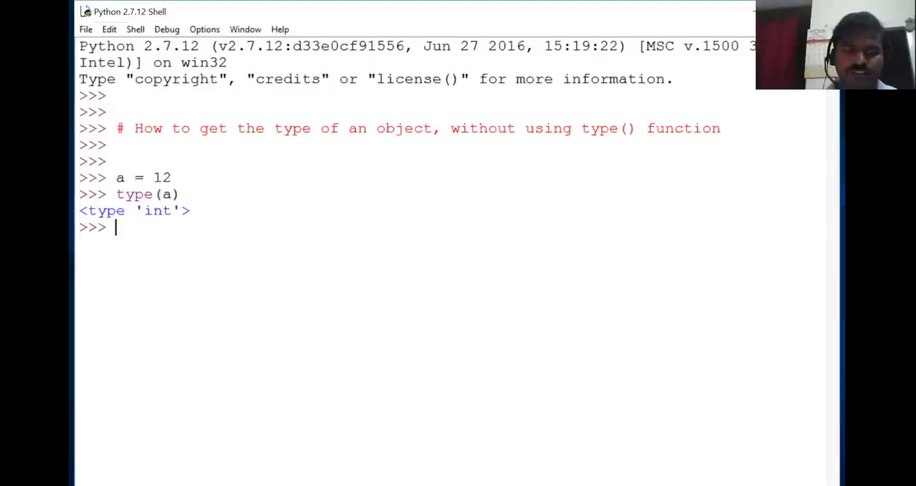
type("a.__class__")
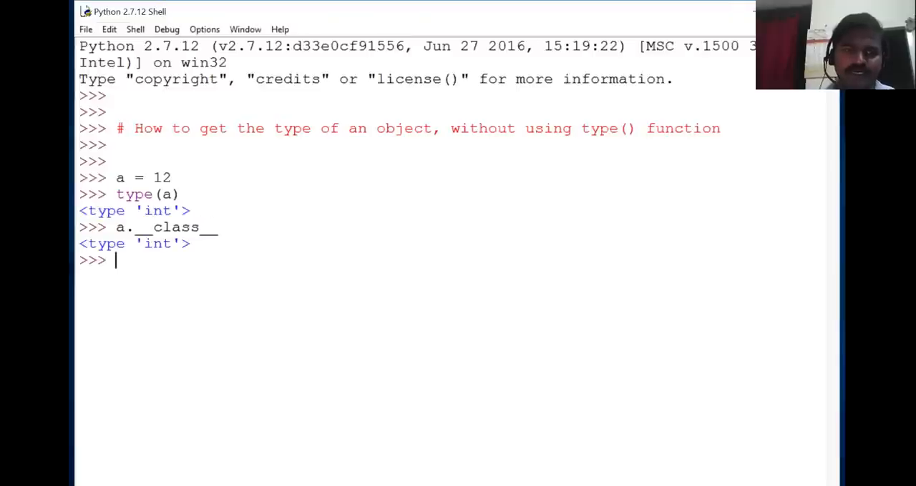
Step: Create lst = ['sasdad', True, 12, 34] at the prompt
type("lst")
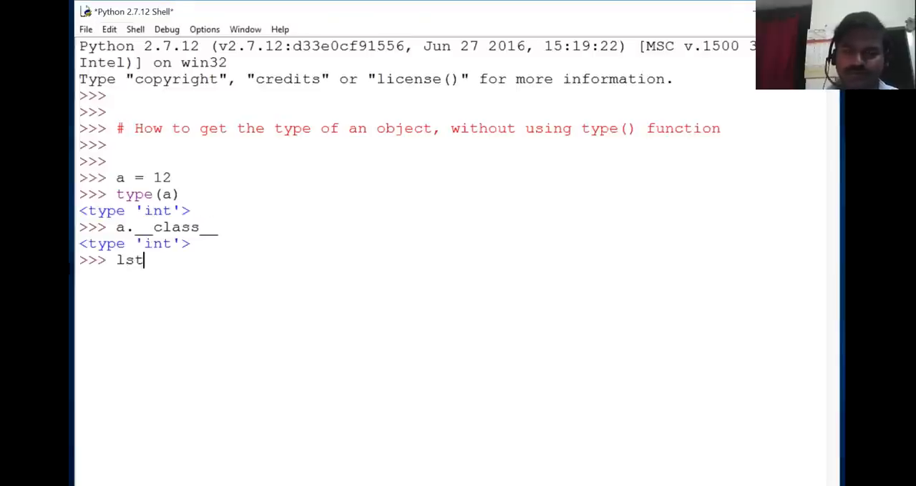
type("= []")
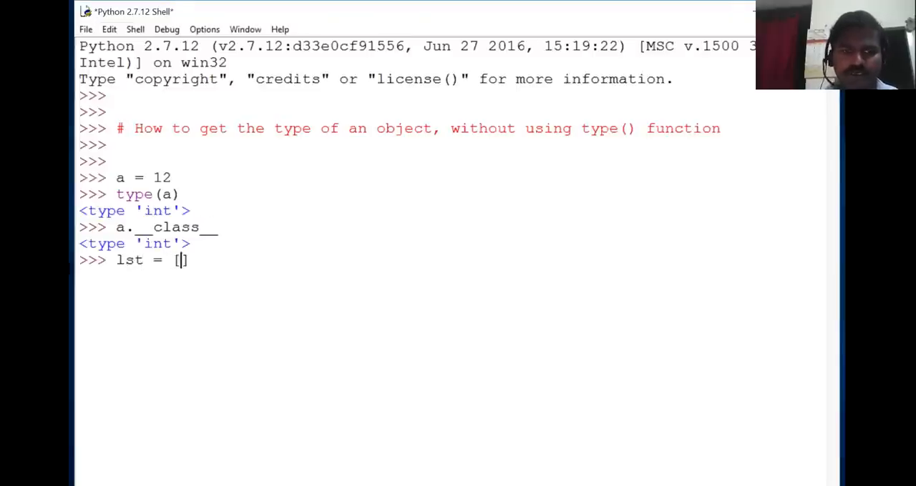
type("''")
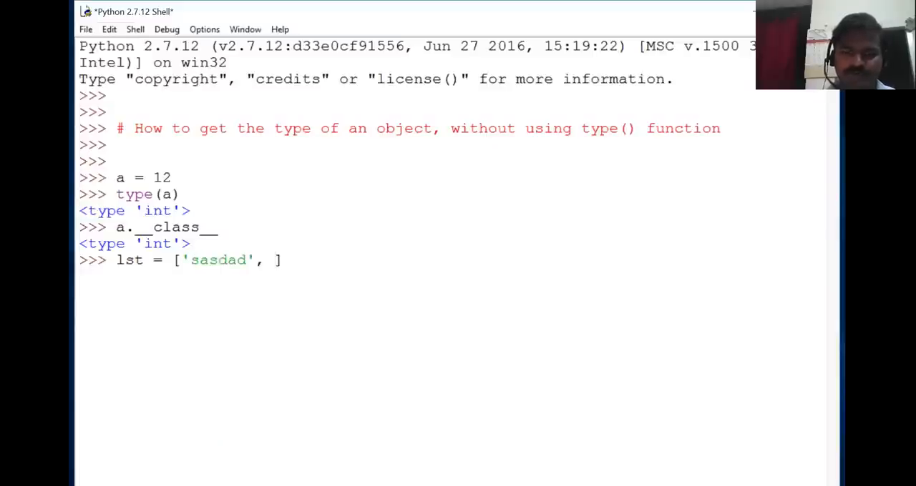
type("Tr")
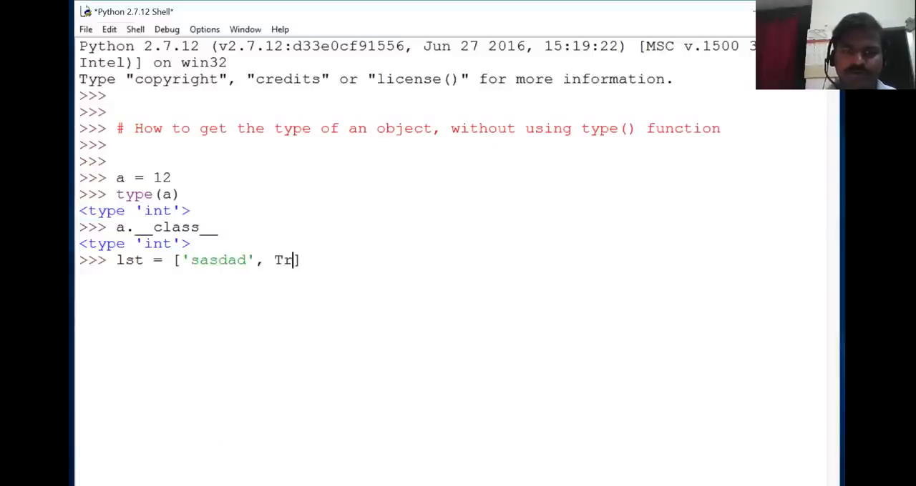
type("ue, 12]")
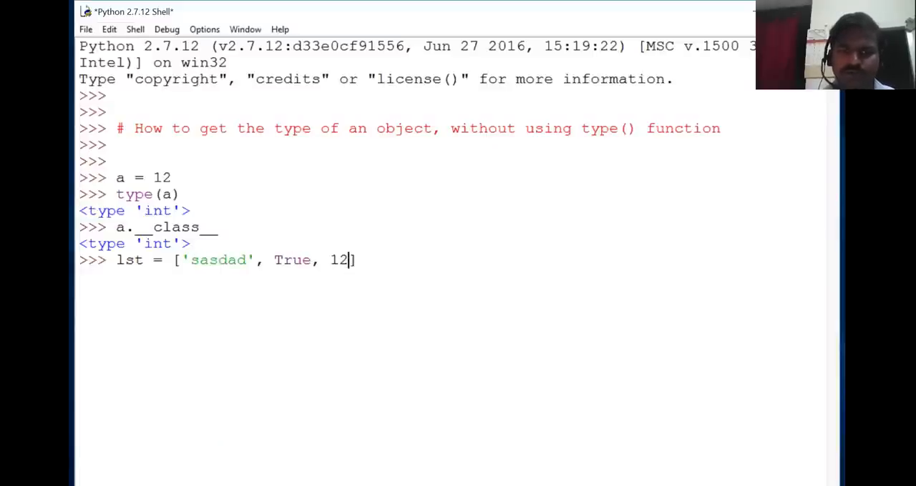
type(", q34")
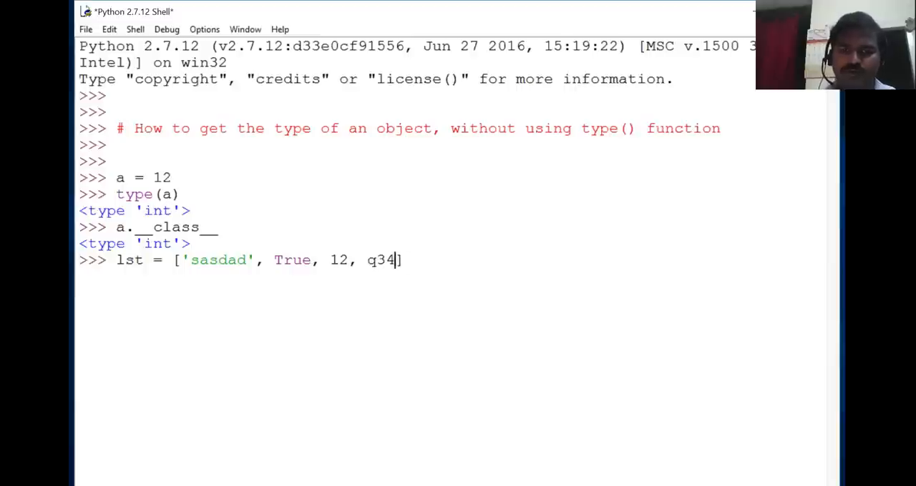
key("Backspace")
type("lst")
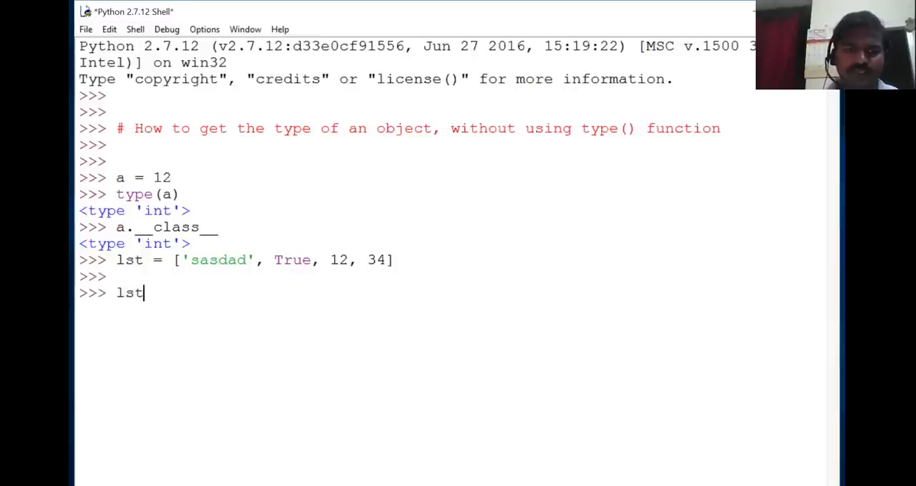
Step: Evaluate lst.__class__ (list) and lst[1].__class__ (bool)
type(".__class__")
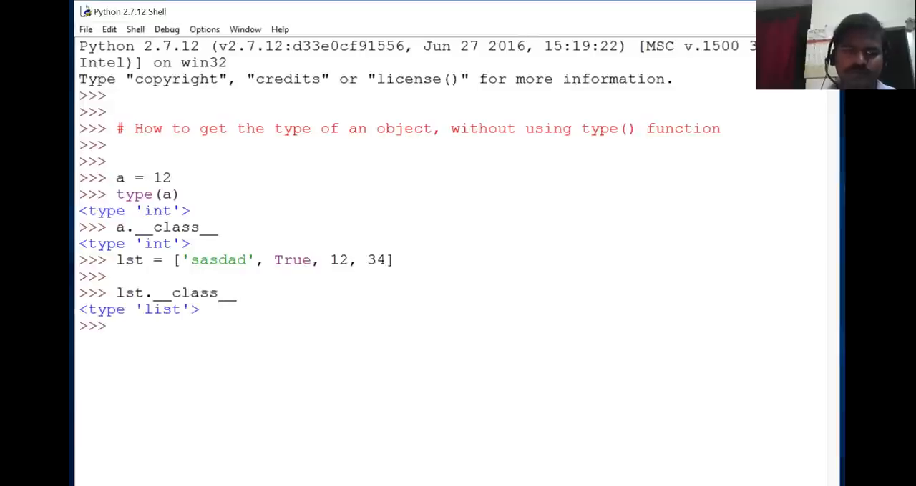
type("lst")
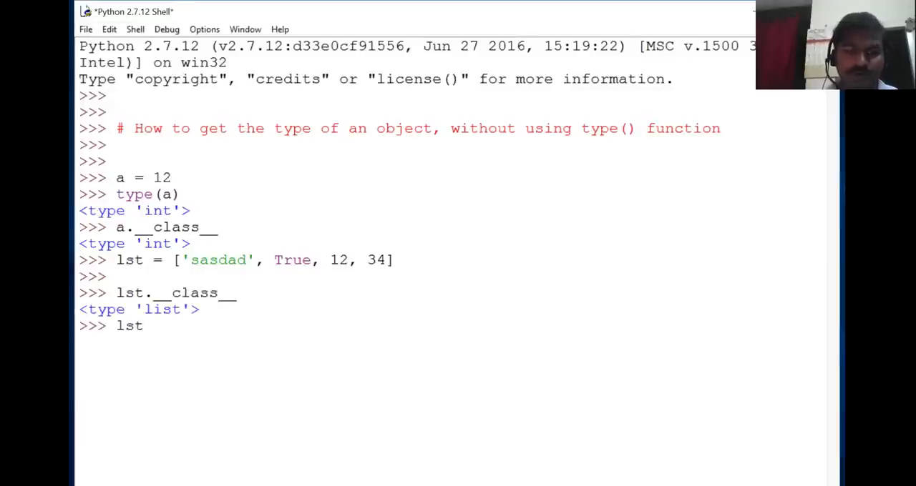
type("[1]")
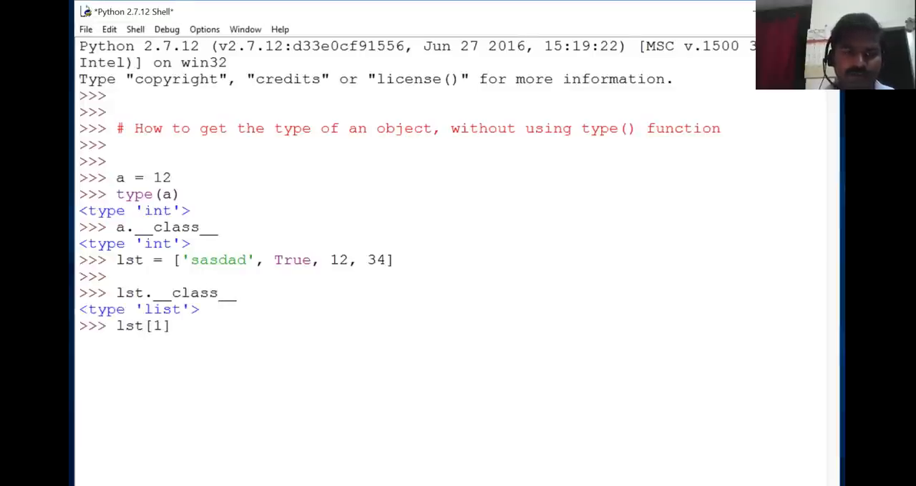
type(".__class__")
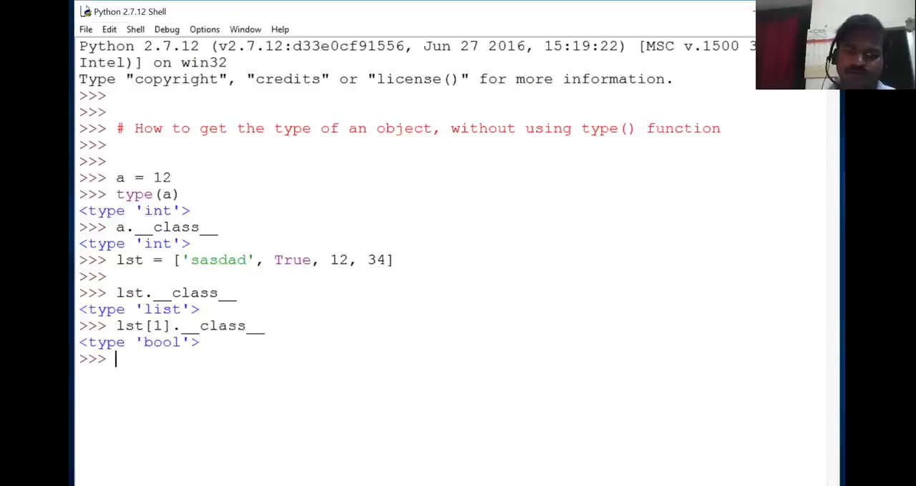
Step: Create the dictionary wheels = {'cars': 4, 'cycle': 2}
type("wheels =")
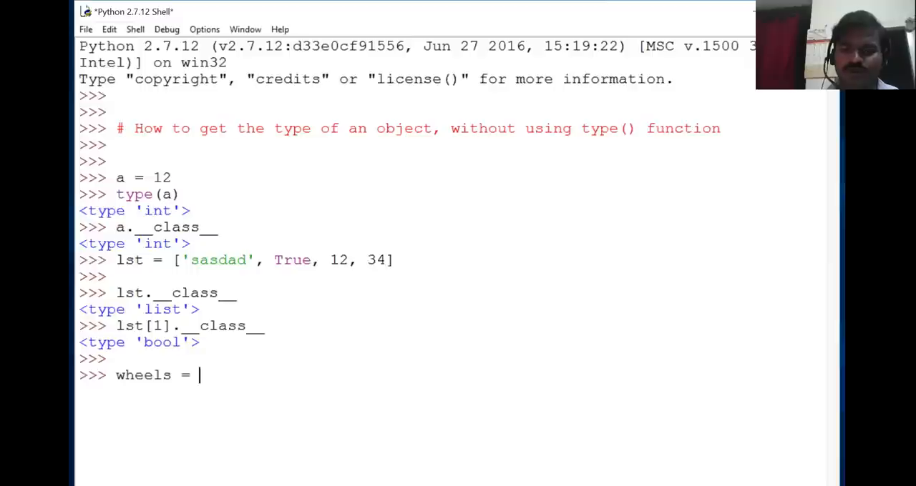
type("{''}")
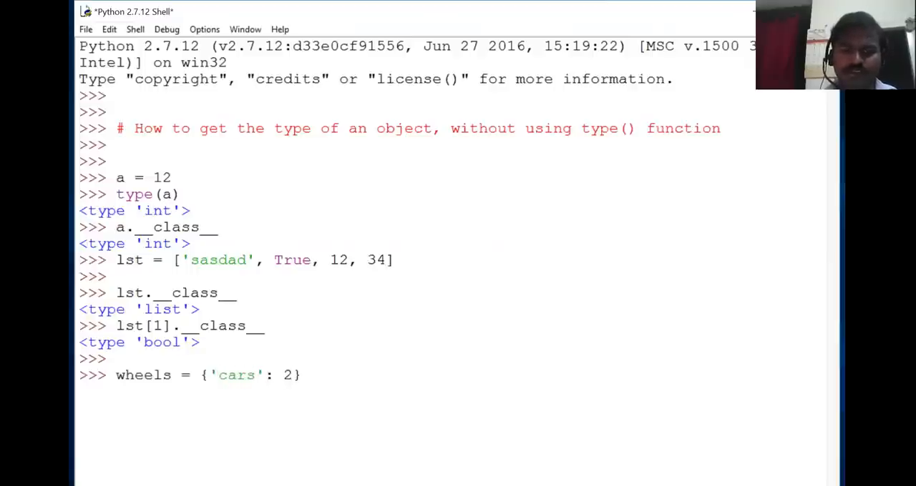
type("4")
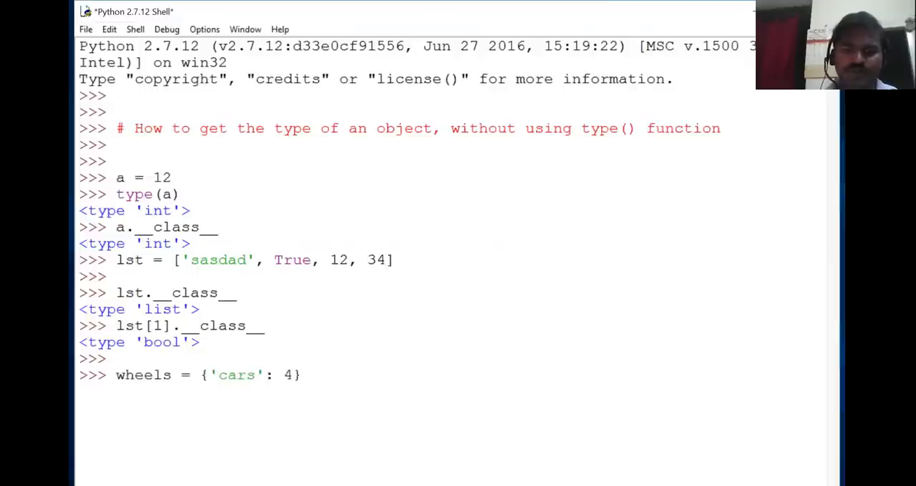
type(",")
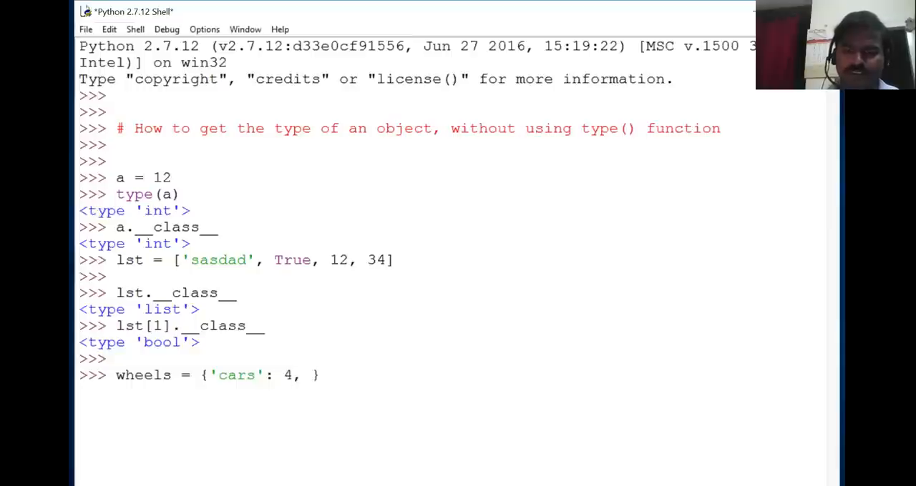
type("'cycle': 2")
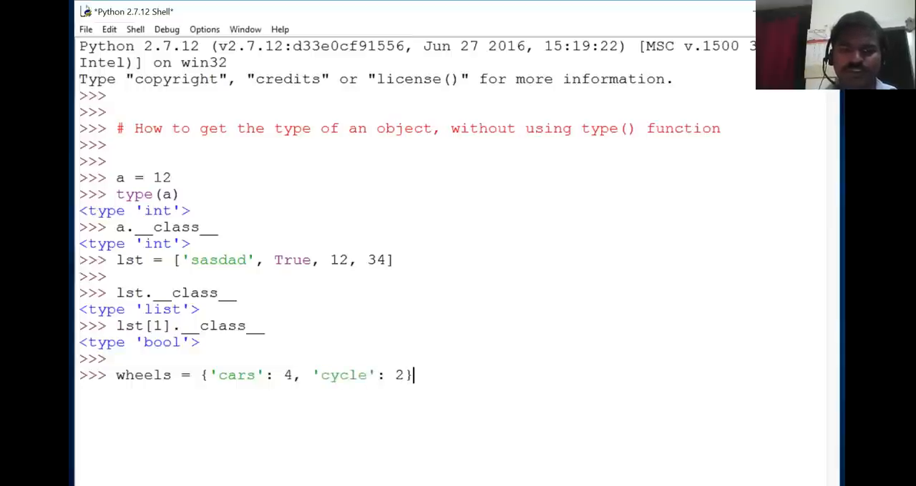
Step: Evaluate wheels.__class__ (dict) and wheels['cars'].__class__ (int)
type("wheels.__c")
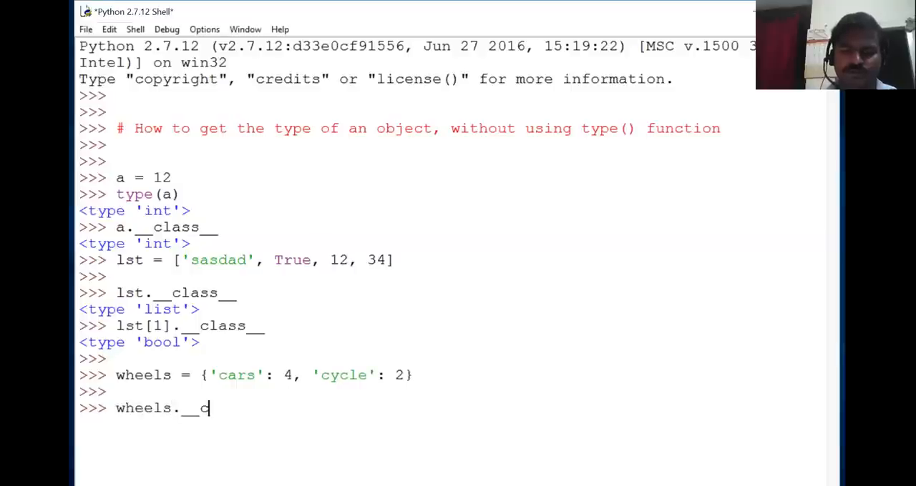
type("lass__")
type("wheels['car")
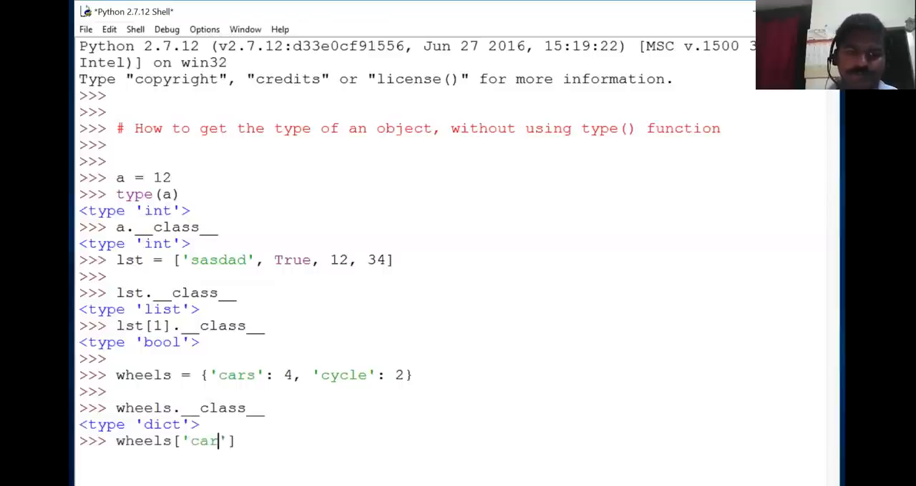
type("s']")
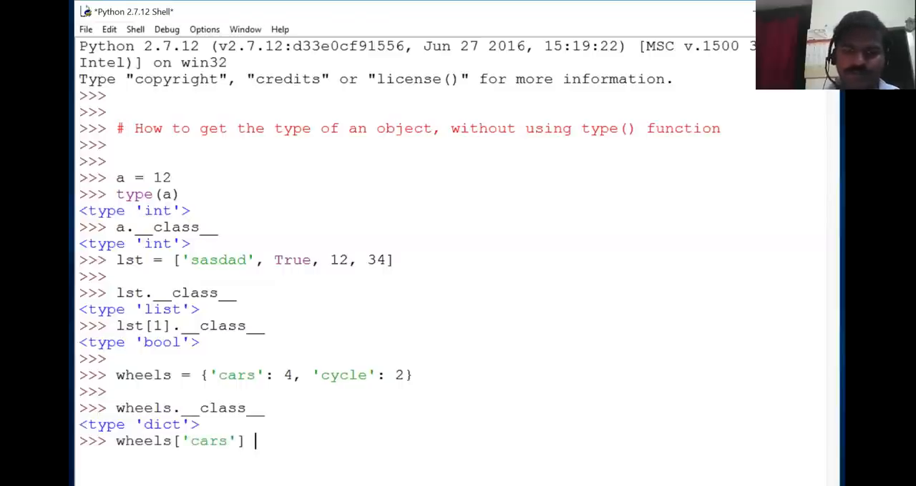
type(".")
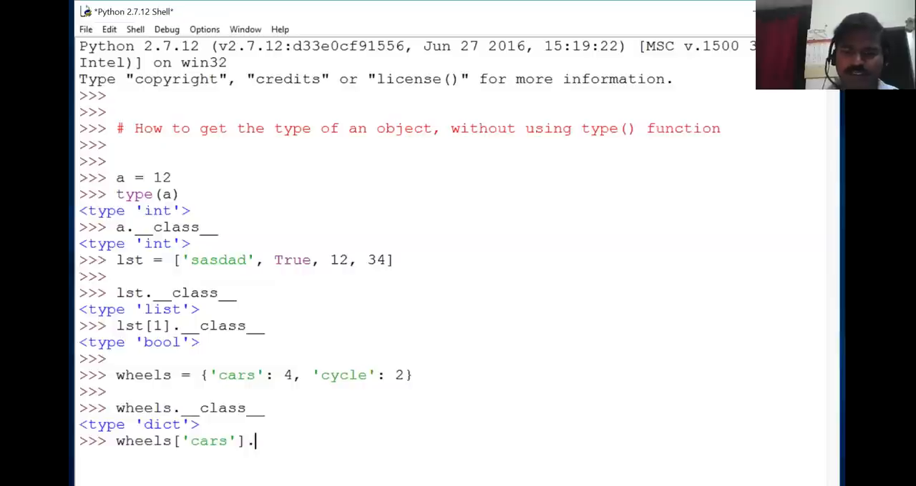
type("__class__")
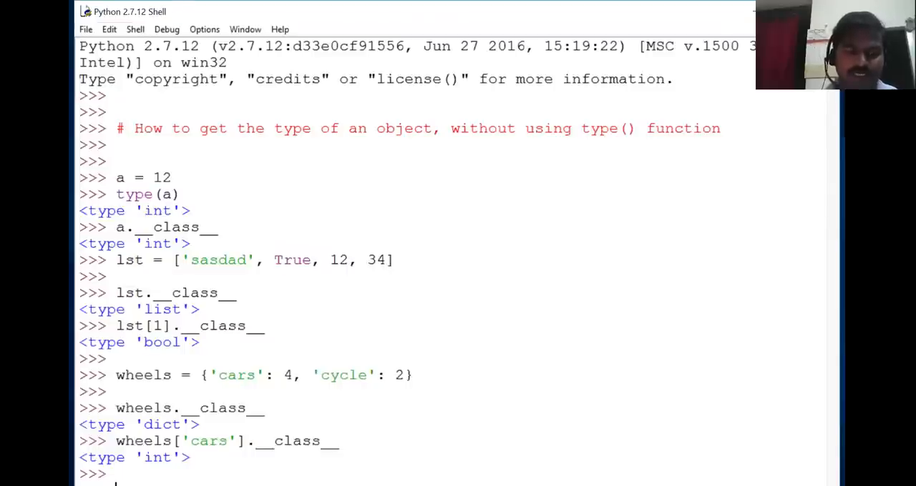
mouse_move(553, 6)
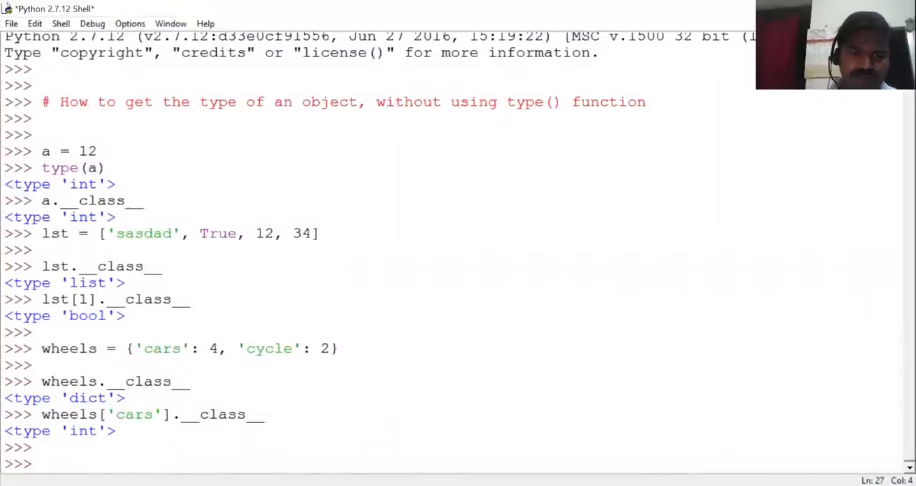
Step: Define def func(): pass and evaluate func.__class__, giving <type 'function'>
type("def func")
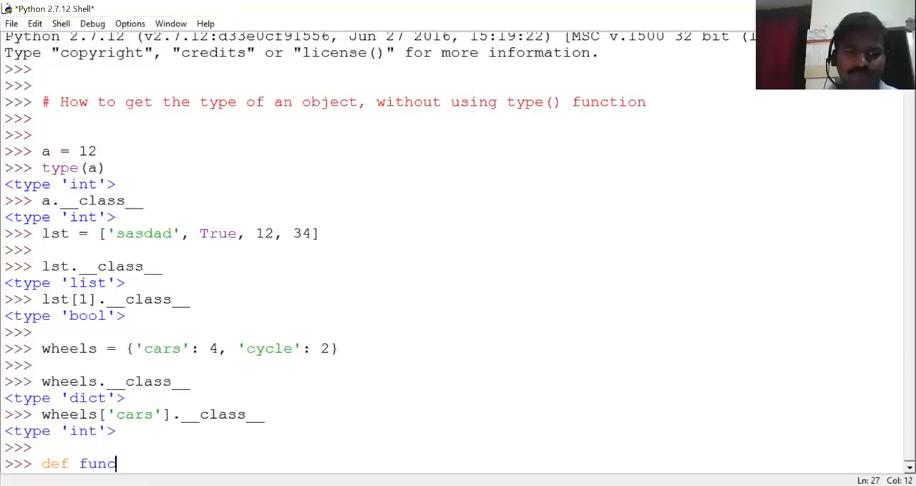
type("()")
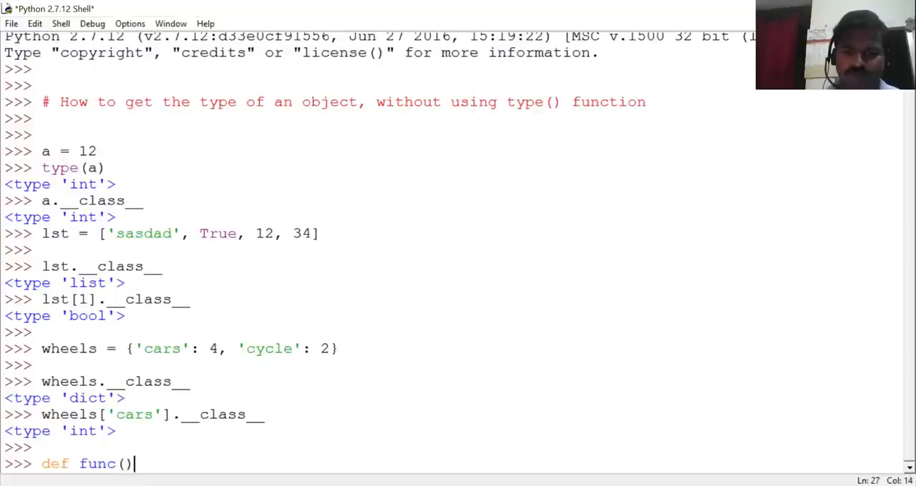
type(": pass")
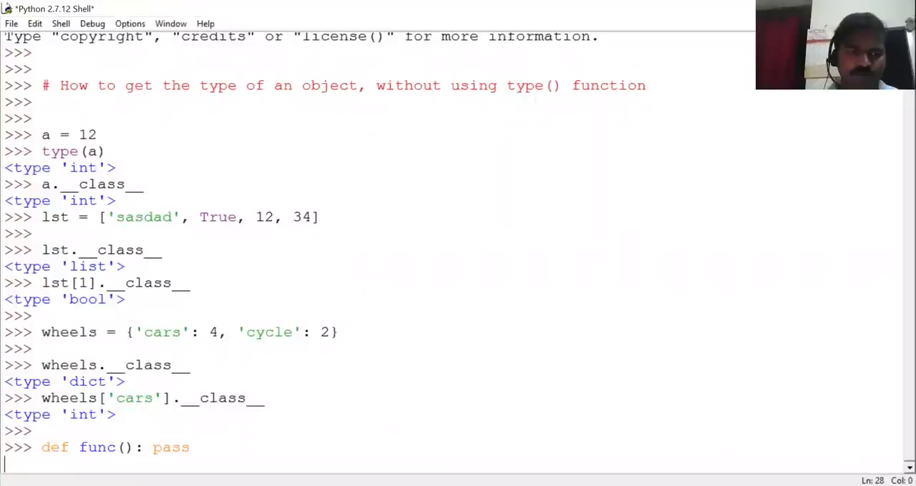
key("enter")
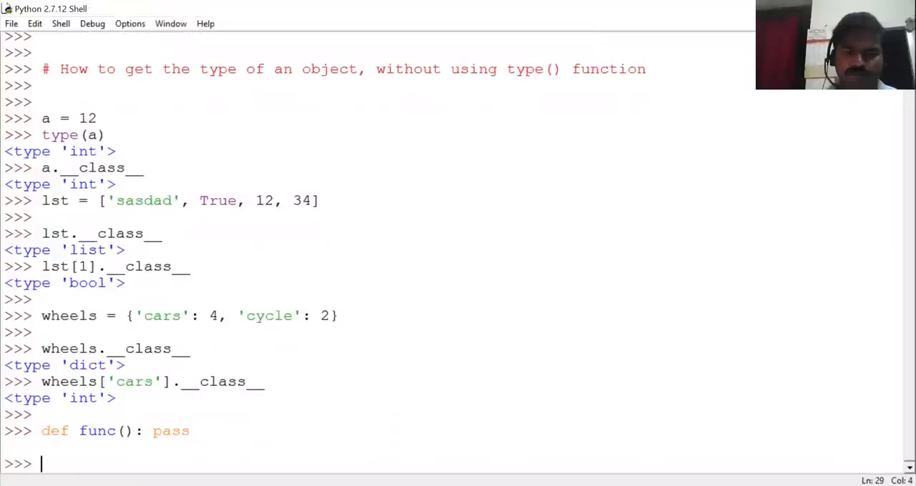
type("func.__class__")
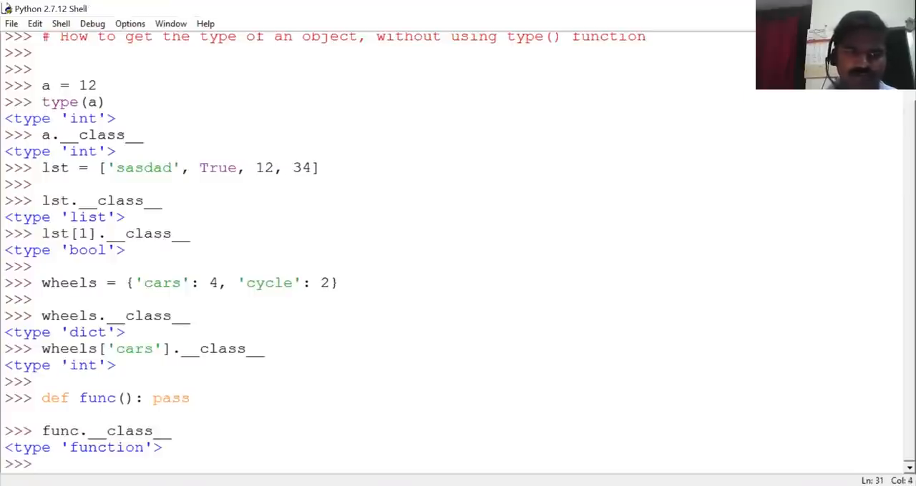
type("def")
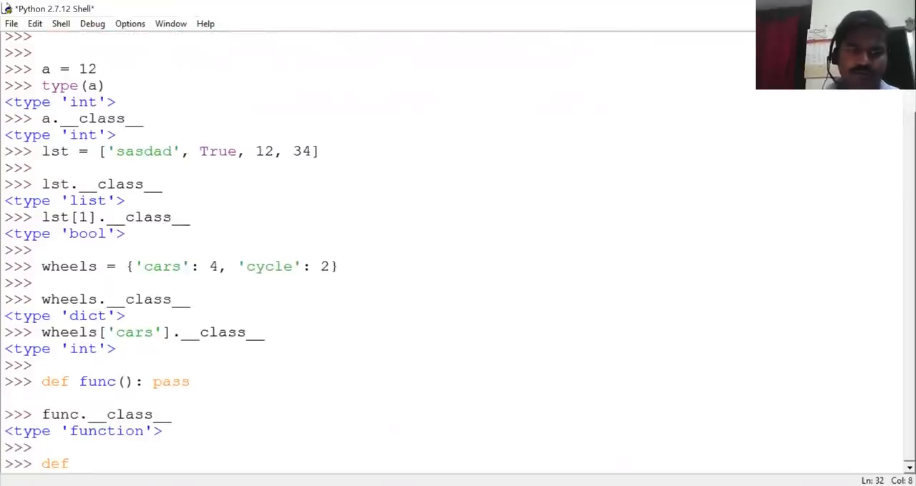
Step: Define empty new-style class MyClass(object) and create instance m = MyClass()
type("cla")
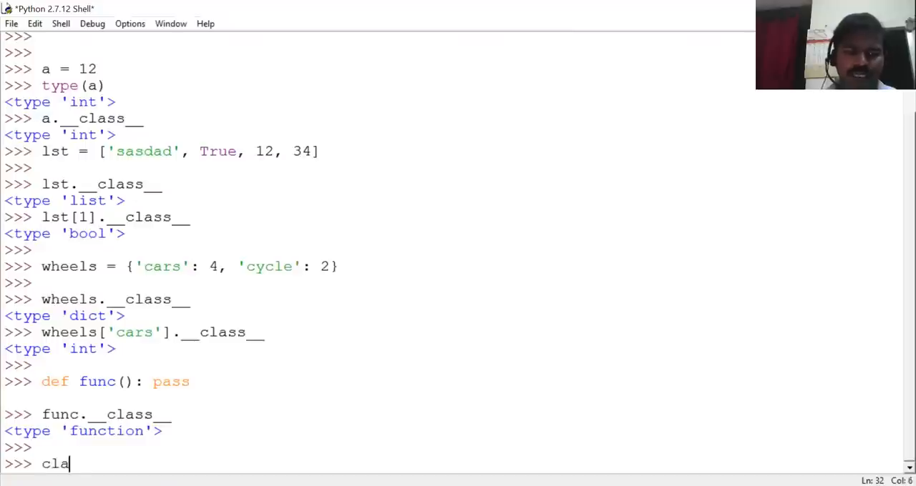
type("ss")
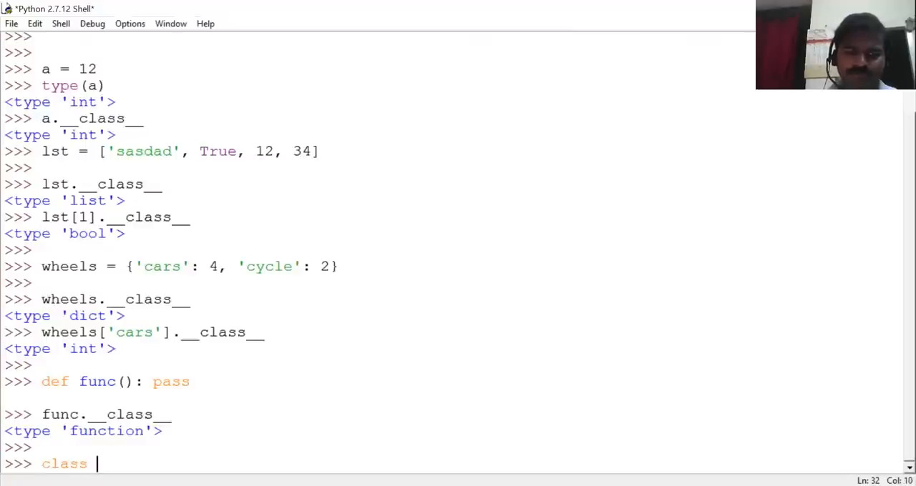
type("MyClas")
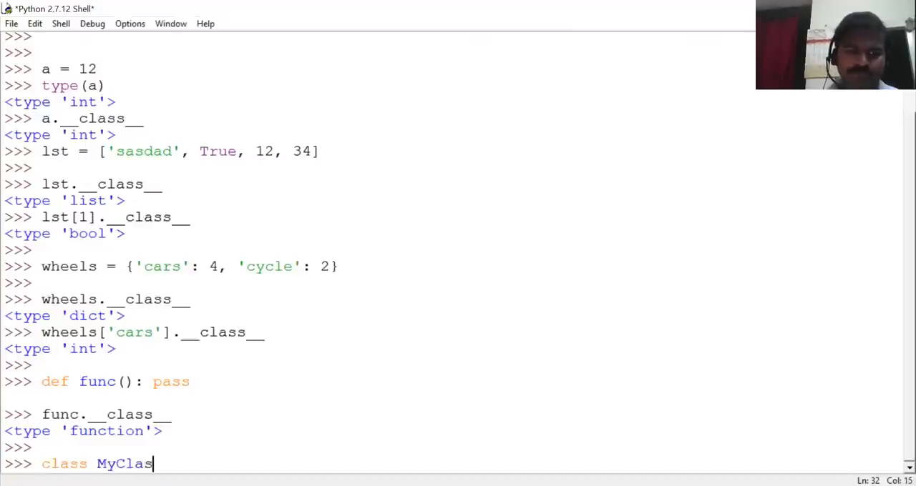
type("(obje")
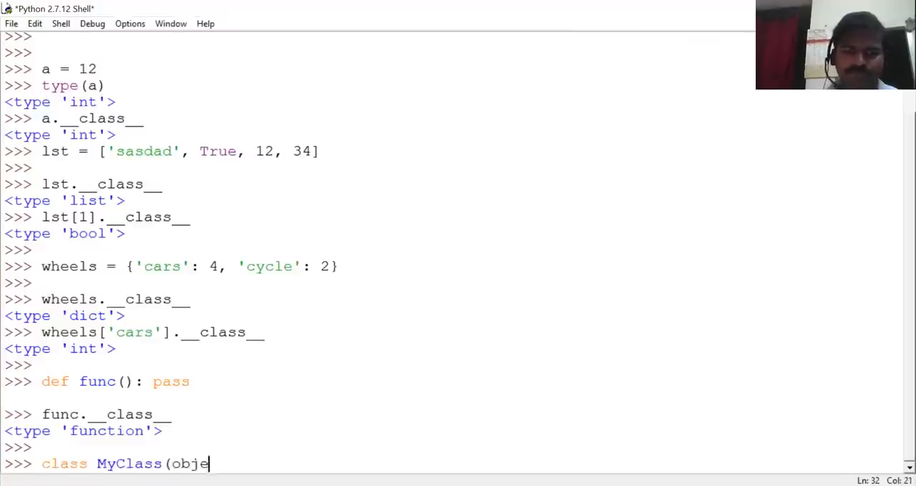
type("ct): pass")
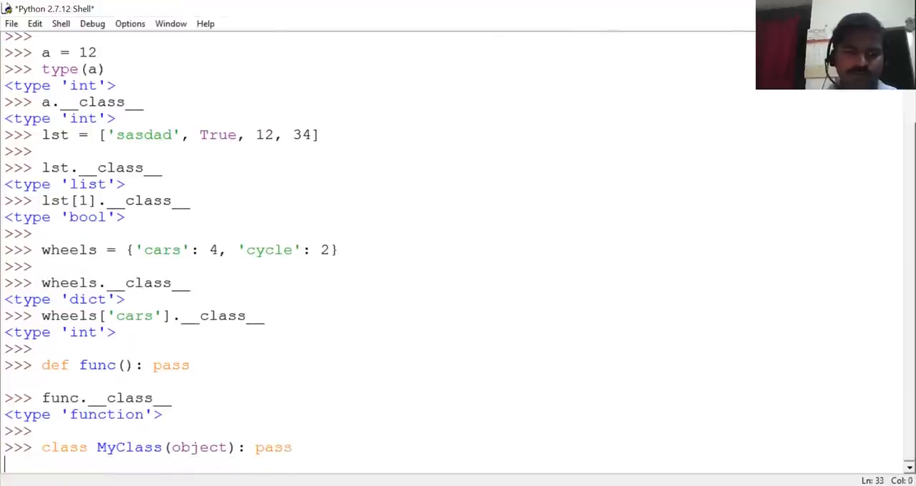
key("enter")
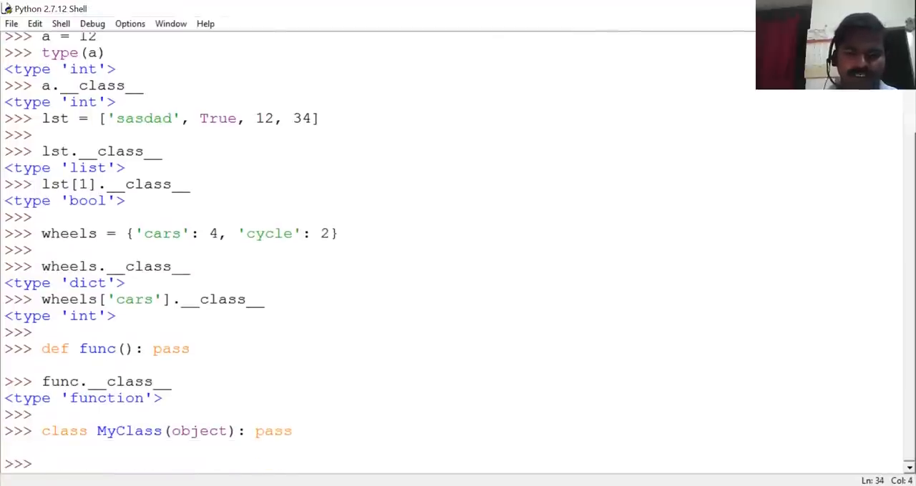
type("m = MyClass")
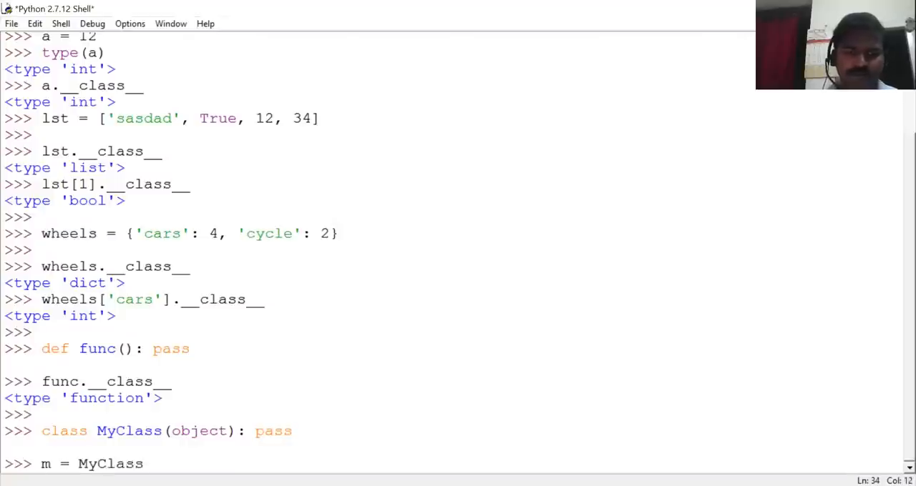
type("()")
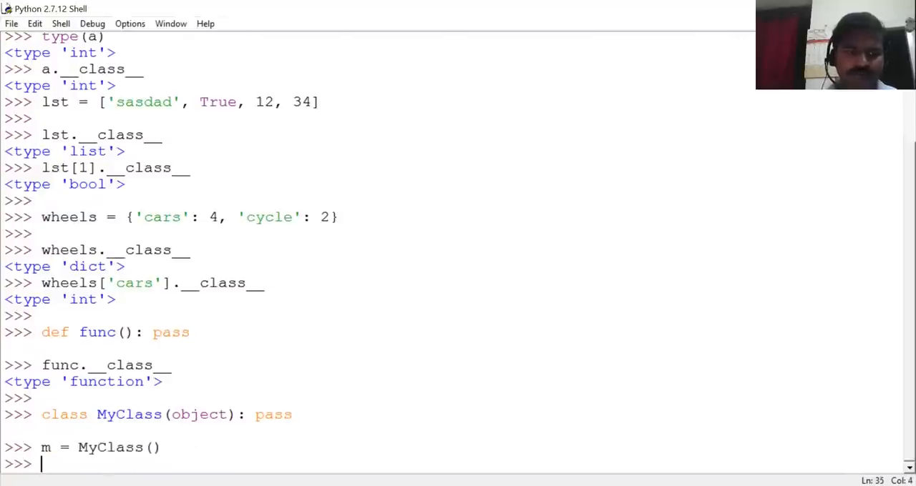
key("Return")
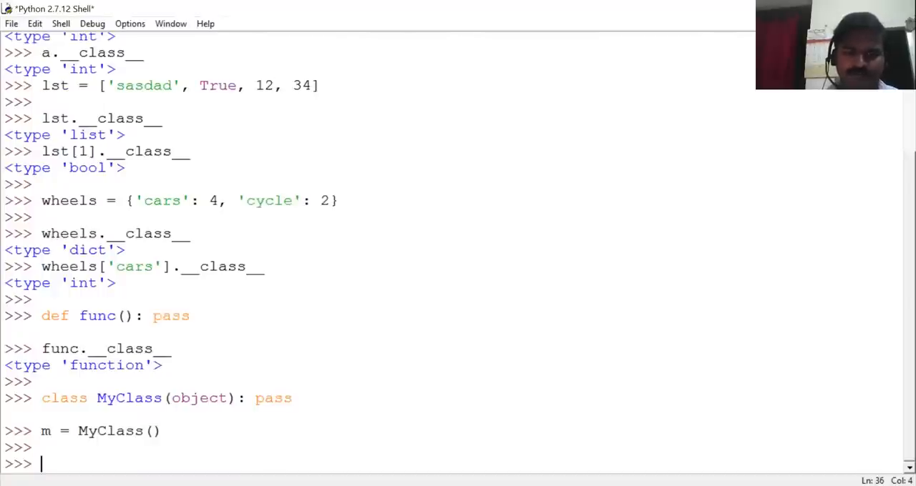
Step: Evaluate MyClass.__class__ (<type 'type'>) and m.__class__ (<class '__main__.MyClass'>)
type("MyClass")
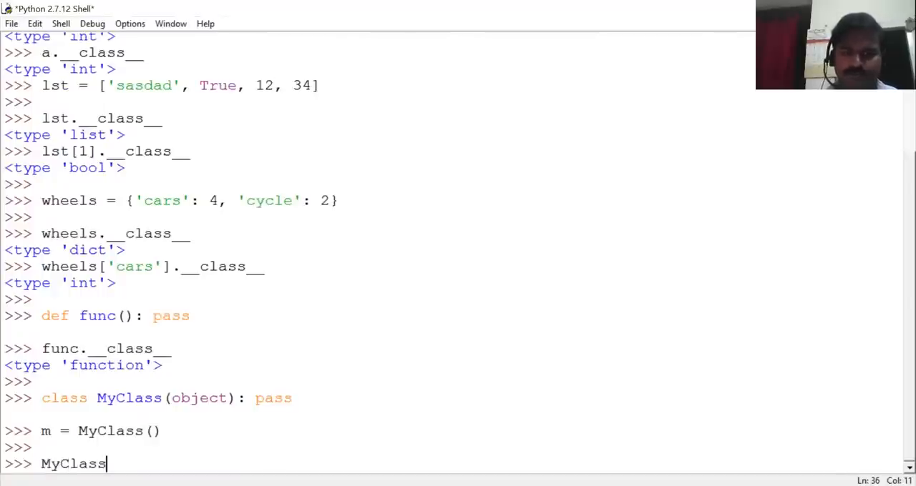
type(".__class__")
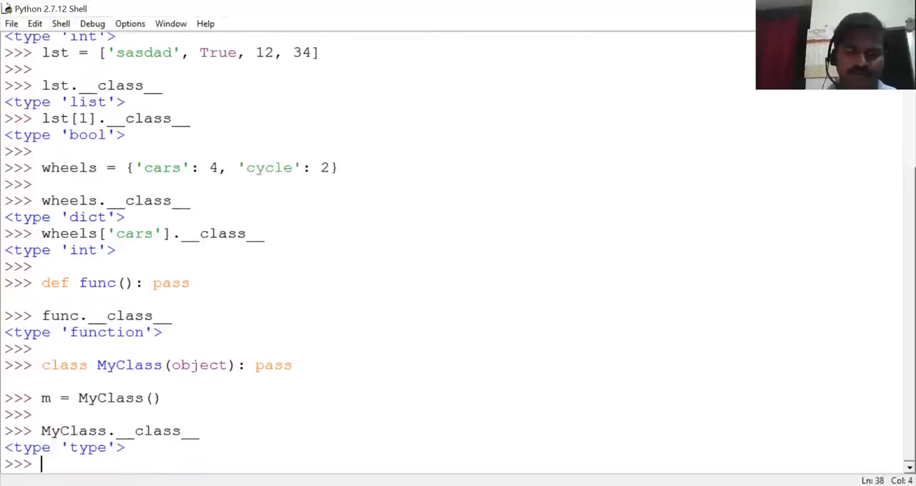
type("m.")
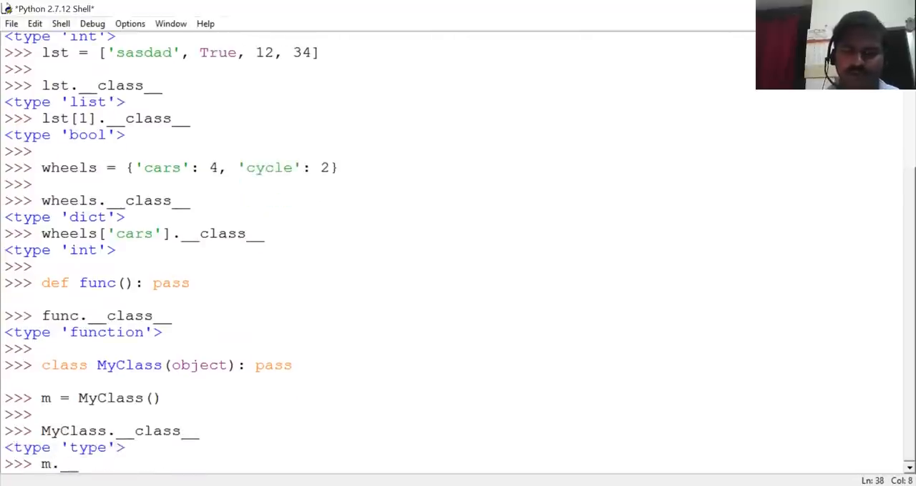
type("__class__")
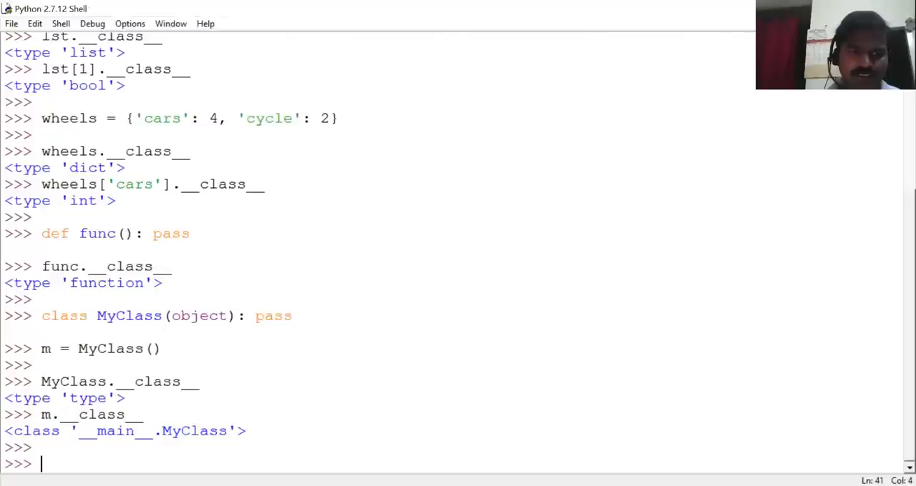
Step: Define old-style class OldClass(): pass and create instance n = OldClass()
type("def")
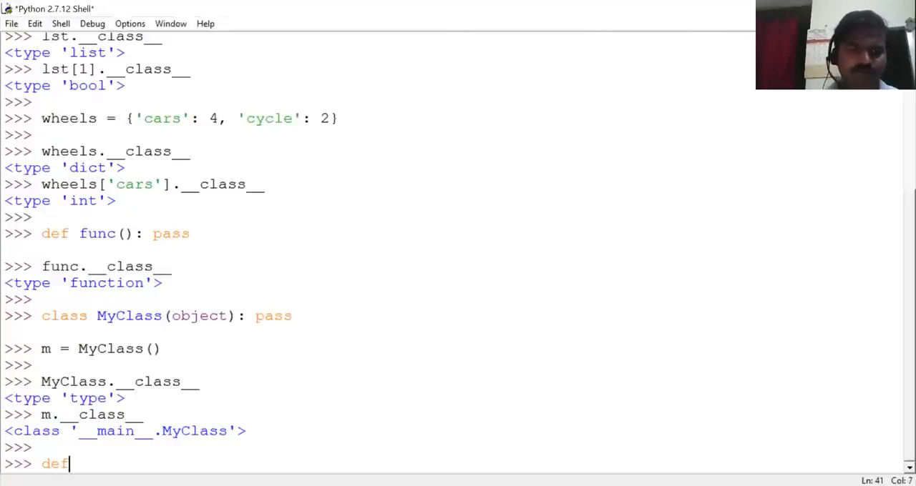
type("class")
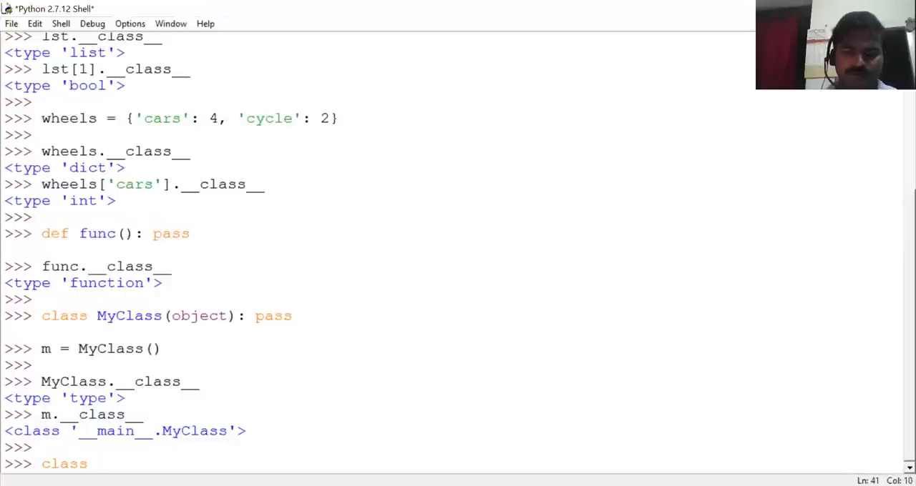
type("OldClass(")
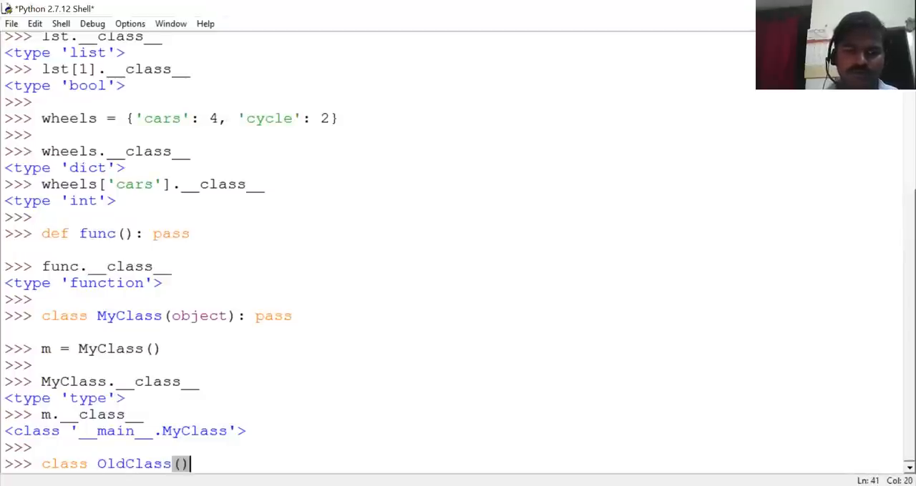
type(": pass")
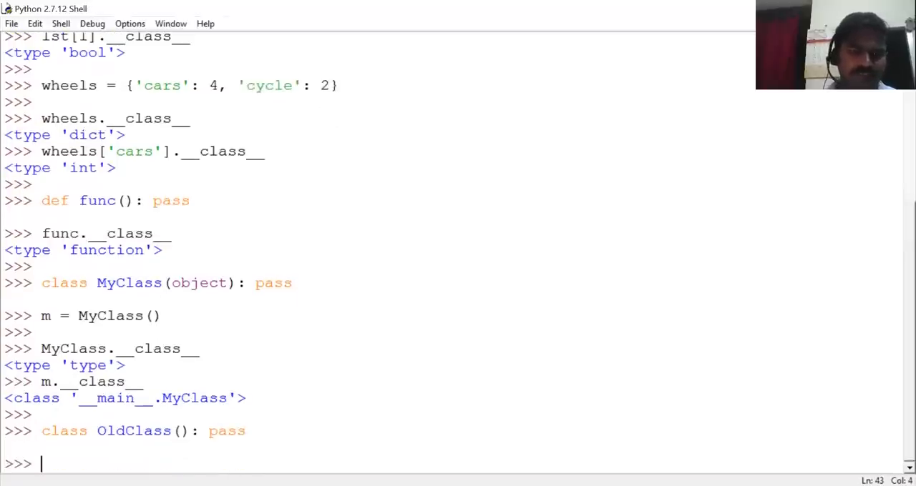
type("n")
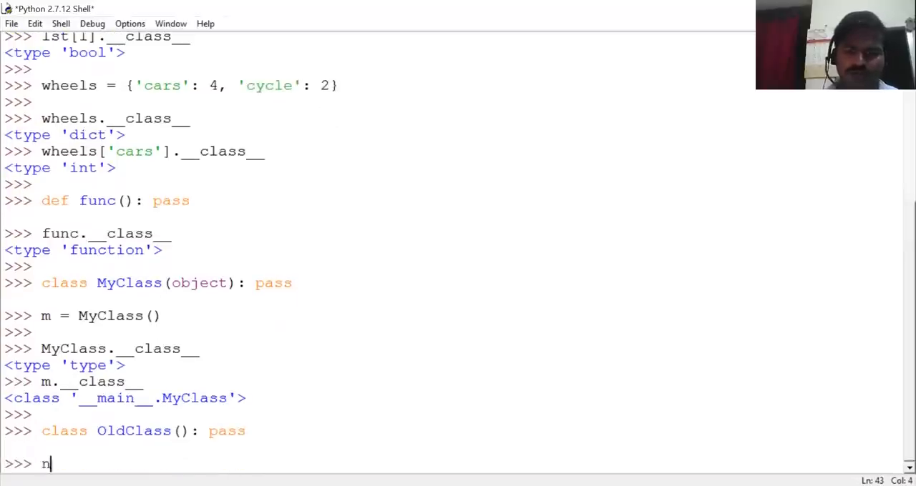
type("= Old")
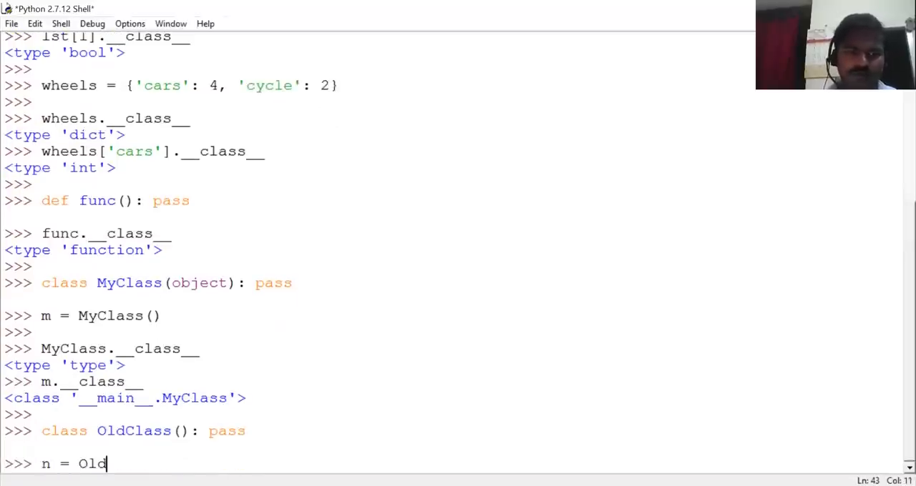
type("Class(")
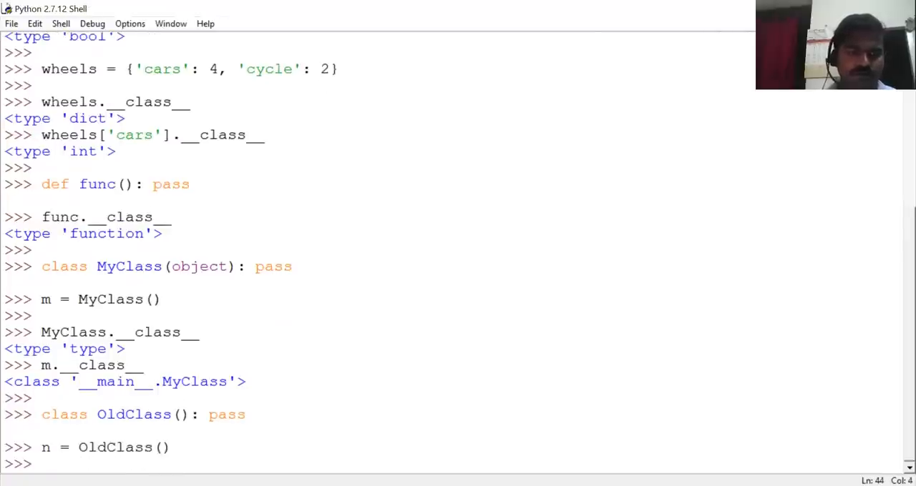
Step: Evaluate type(n), type(OldClass), returning (<type 'instance'>, <type 'classobj'>)
type("type")
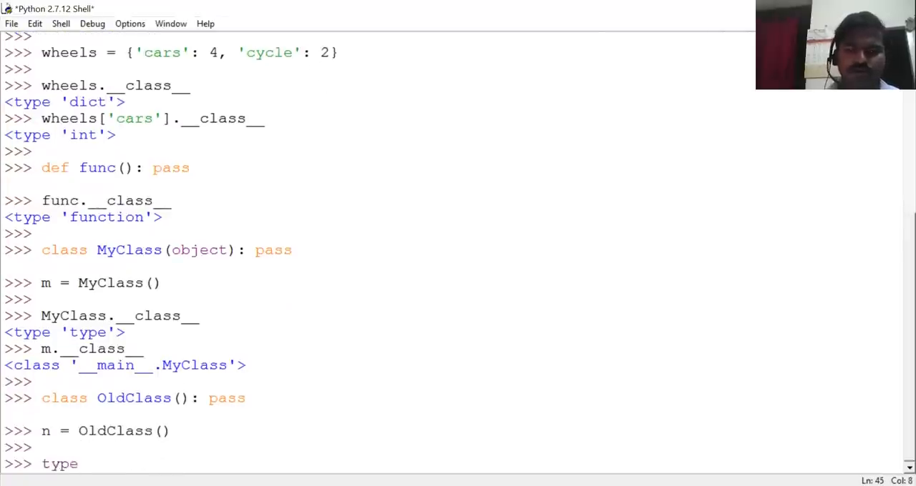
type("()")
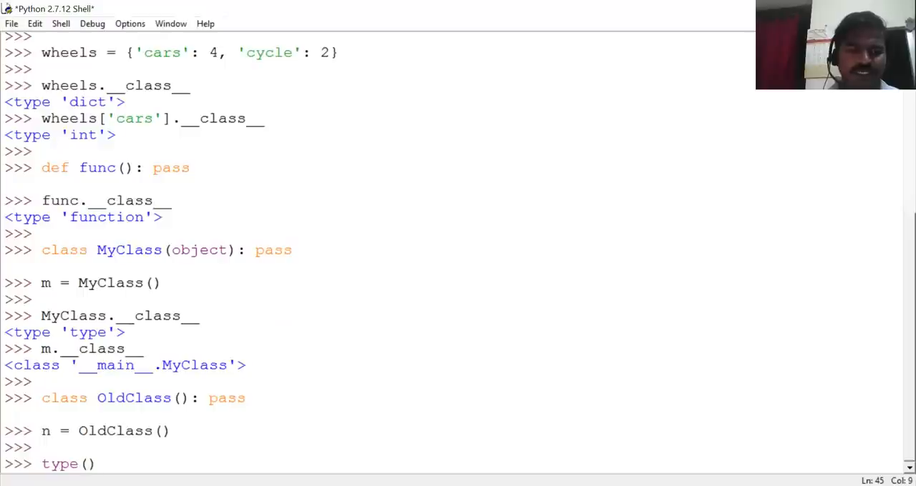
type("(")
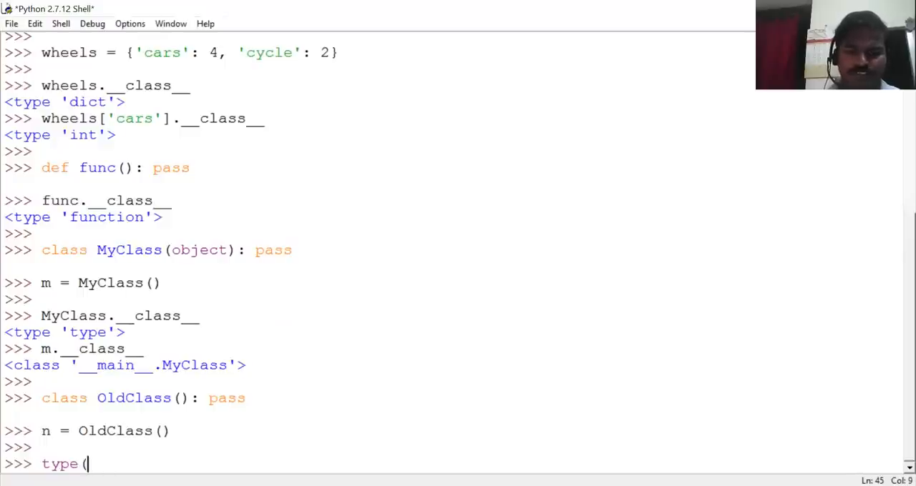
type("n),")
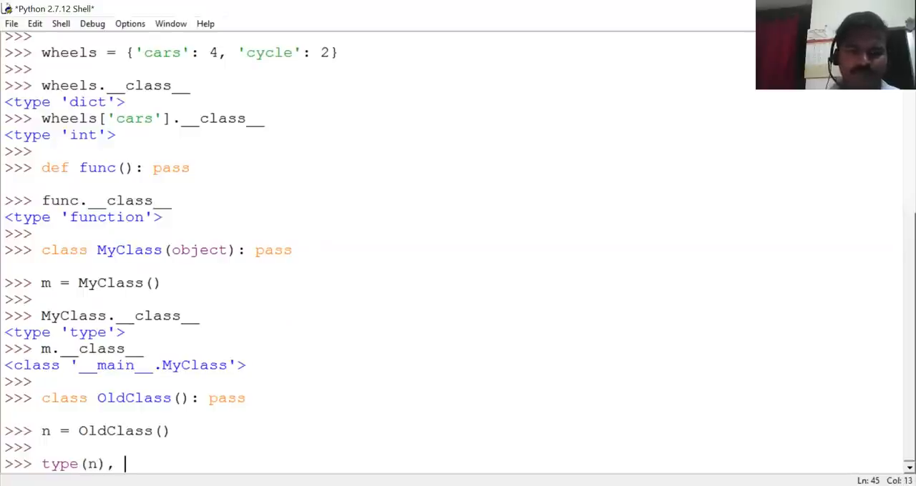
type("ty")
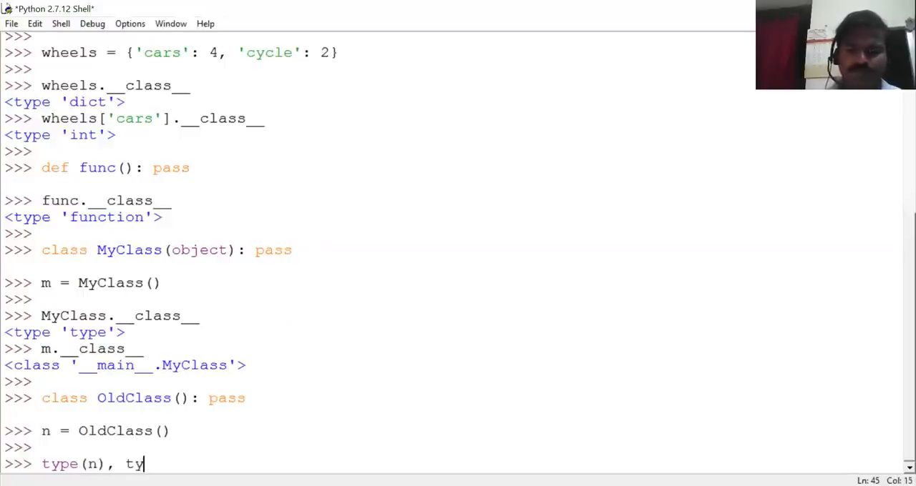
type("pe(0")
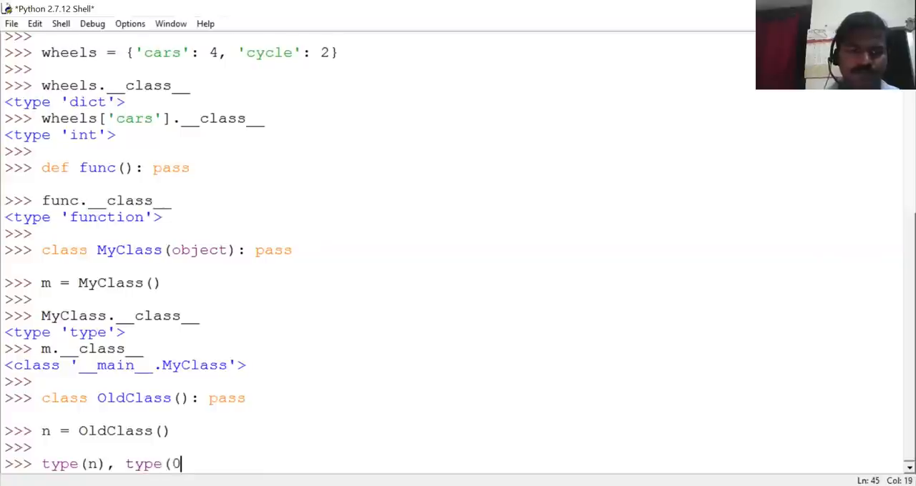
type("ldClass")
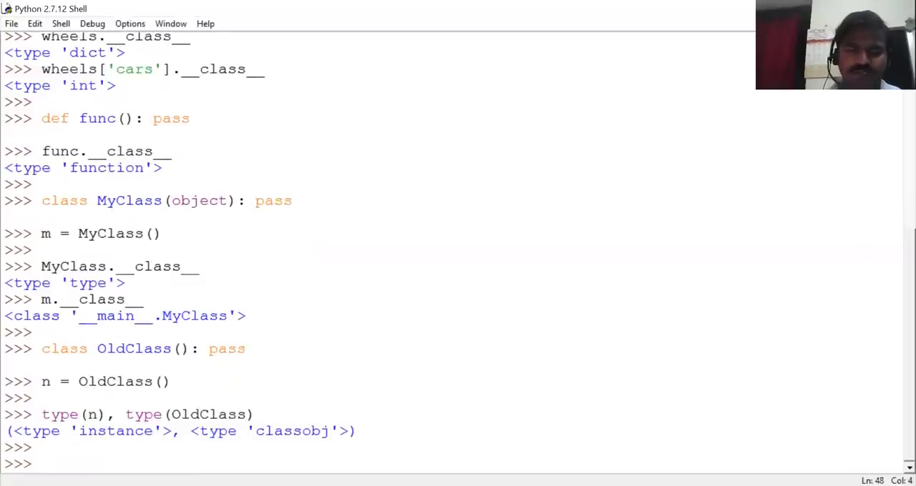
Step: Evaluate OldClass.__class__, which raises AttributeError
type("type")
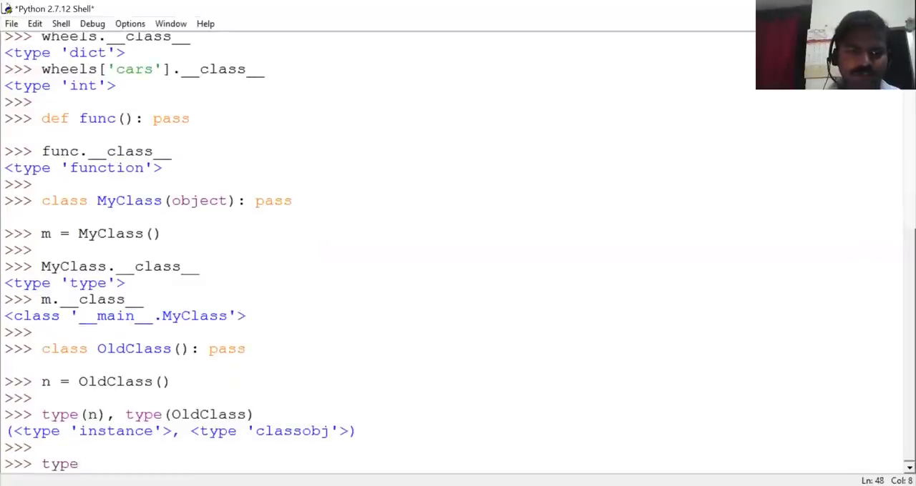
type("O")
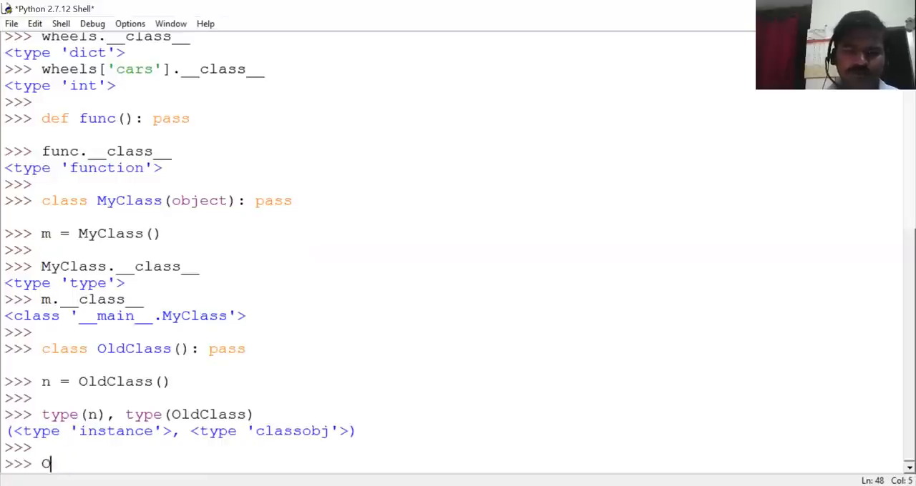
type("ldClass.__")
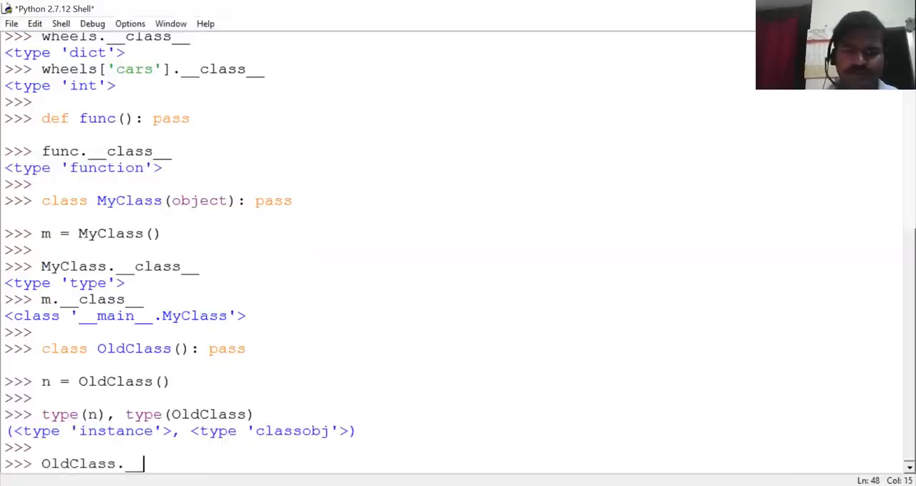
type("cla")
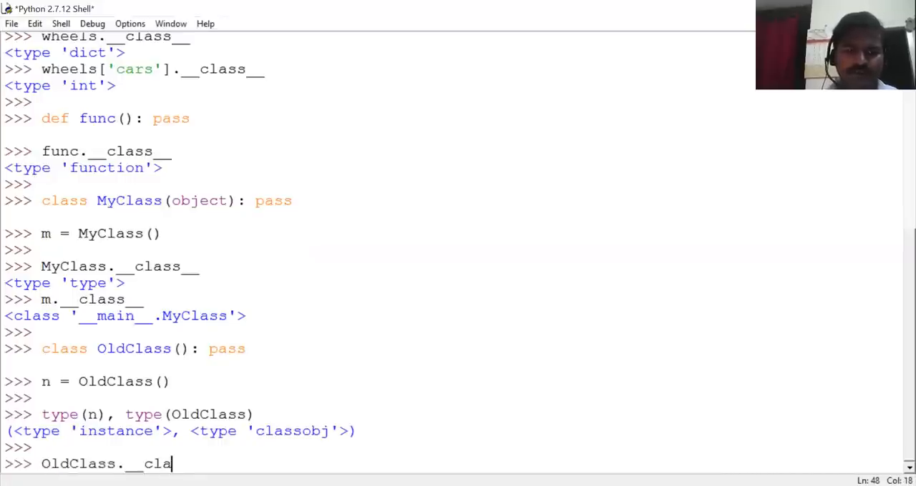
type("ss__")
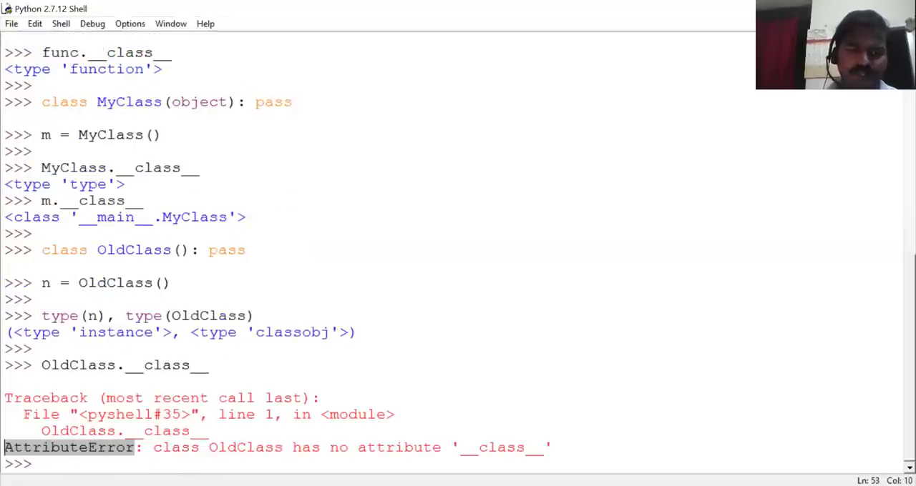
Step: Evaluate n.__class__, returning <class __main__.OldClass at 0x0301A618>
type("n")
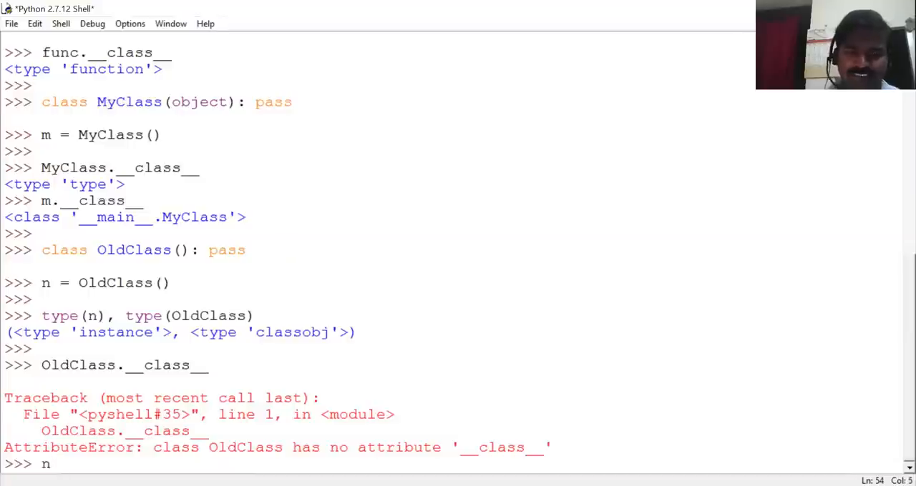
type(".__cls")
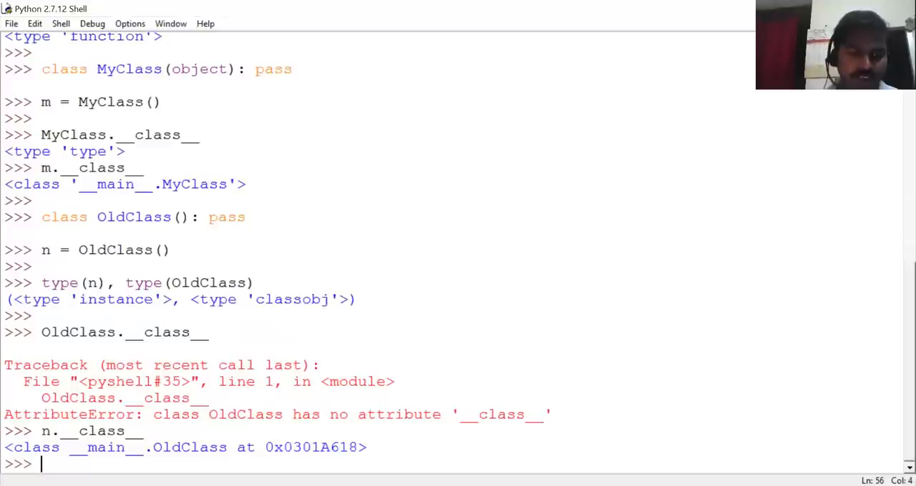
left_click(255, 446)
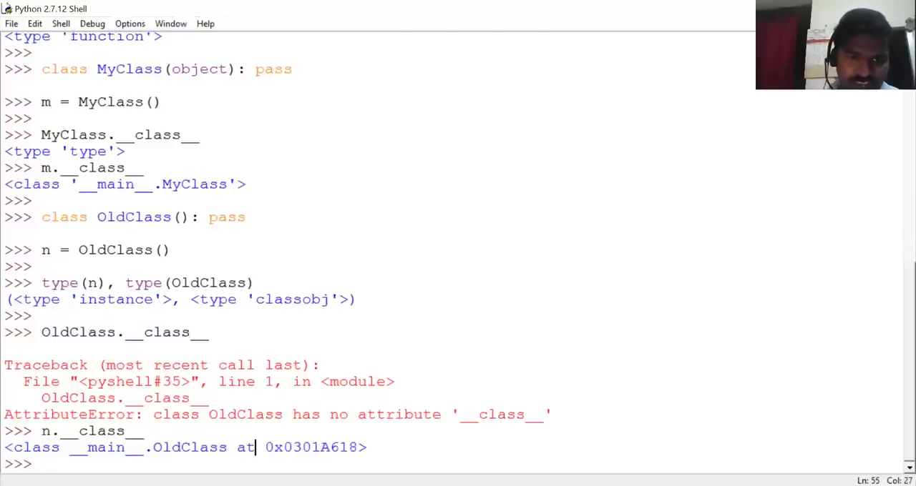